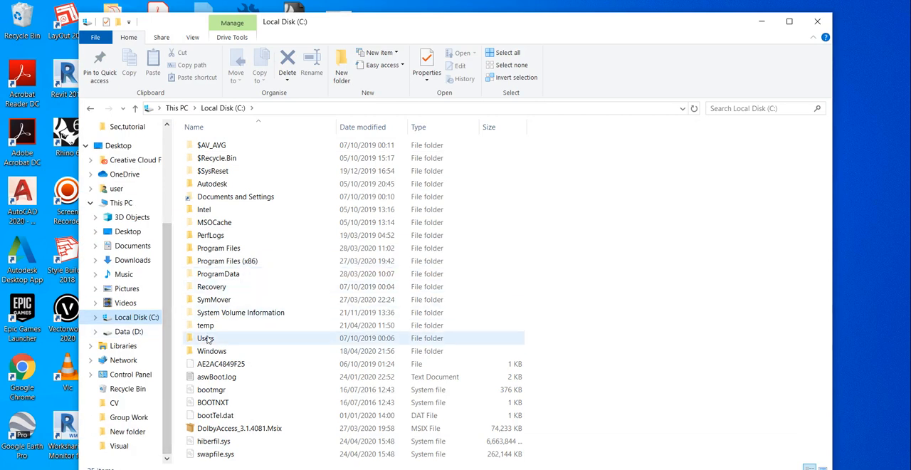
Navigate from Local Disk (C:) into Users and then into the user's profile folder
click(205, 339)
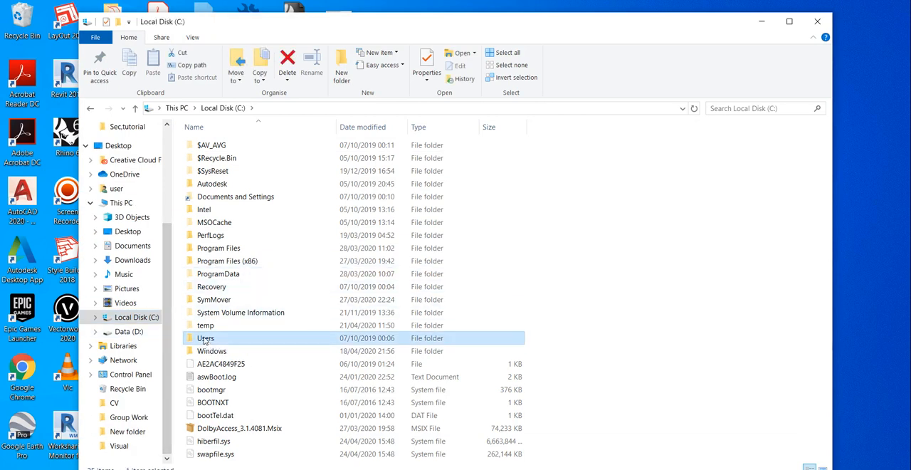
double_click(205, 338)
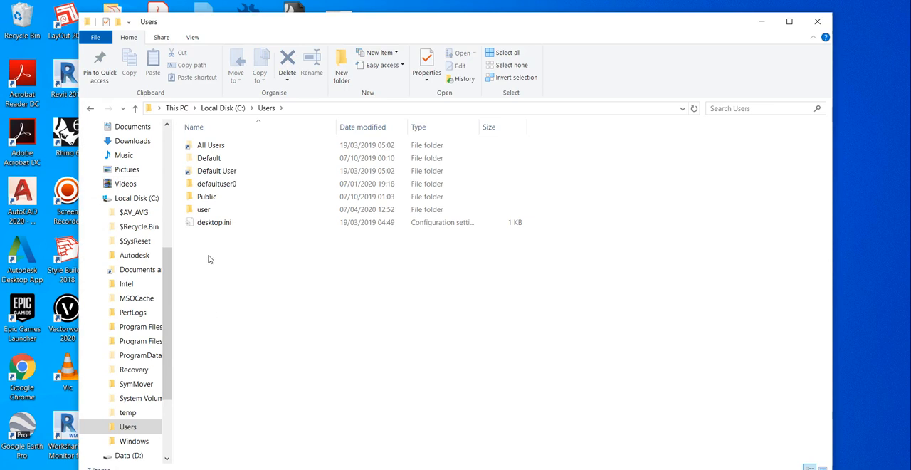
click(205, 208)
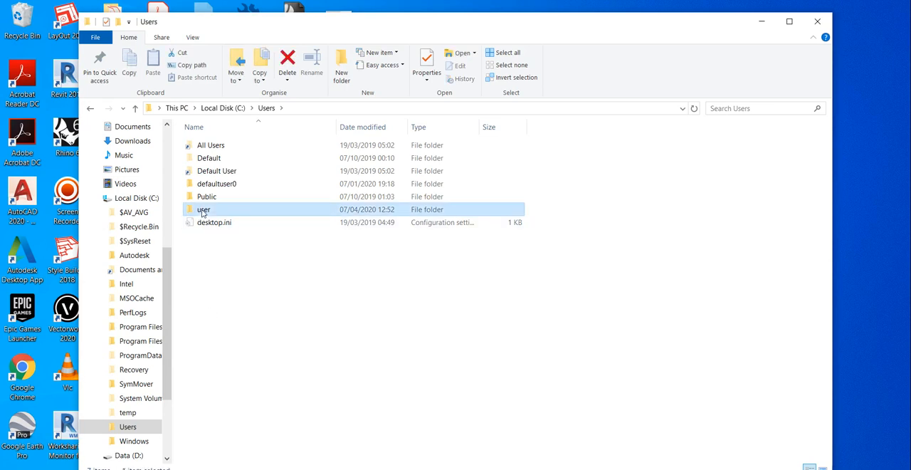
double_click(204, 209)
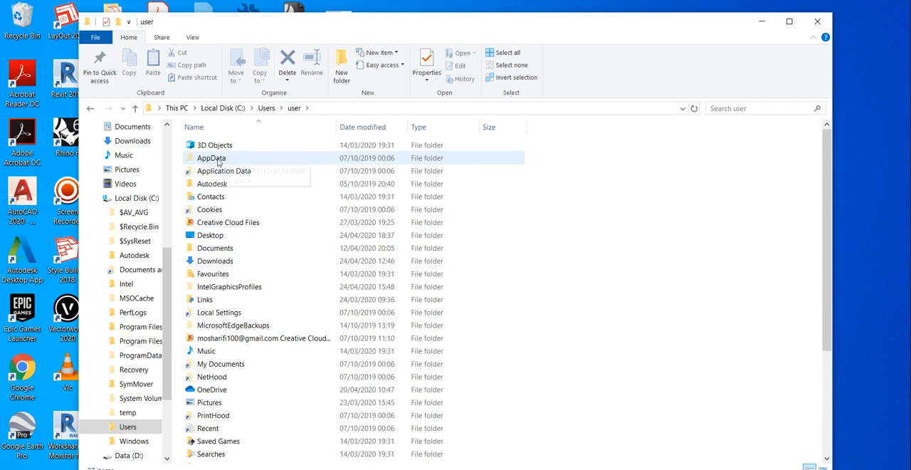
Navigate into AppData\Local and scroll the folder list down to McNeel
double_click(211, 156)
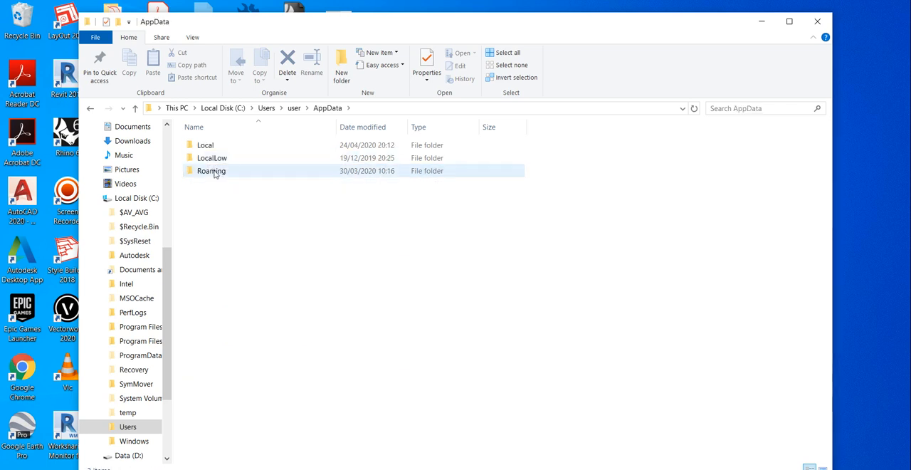
double_click(211, 171)
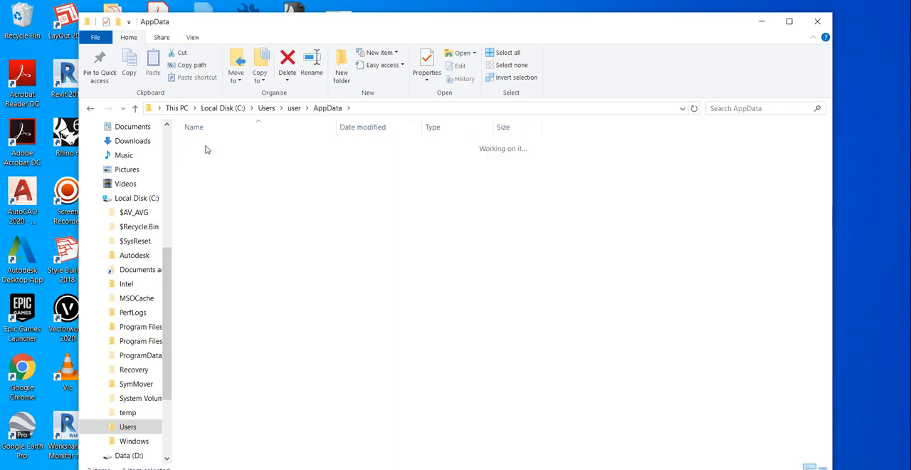
double_click(211, 208)
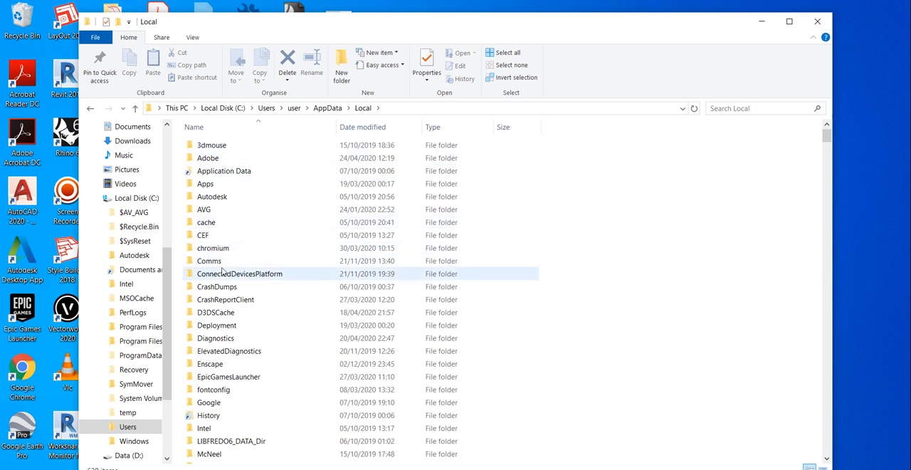
scroll(down, 3)
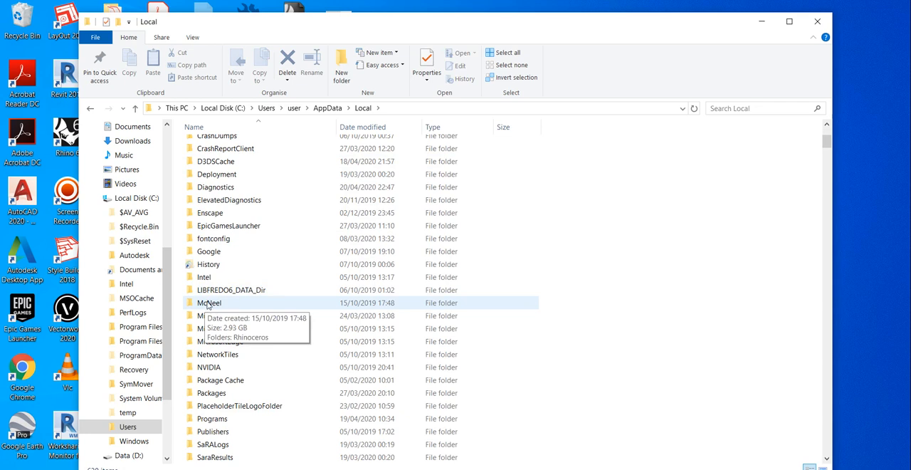
Drill through McNeel\Rhinoceros\6.0 and enter the AutoSave folder
double_click(211, 302)
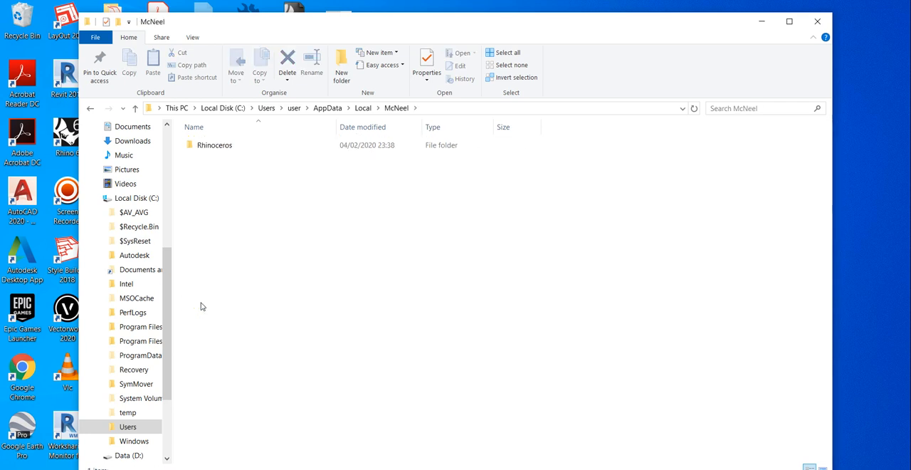
mouse_move(205, 160)
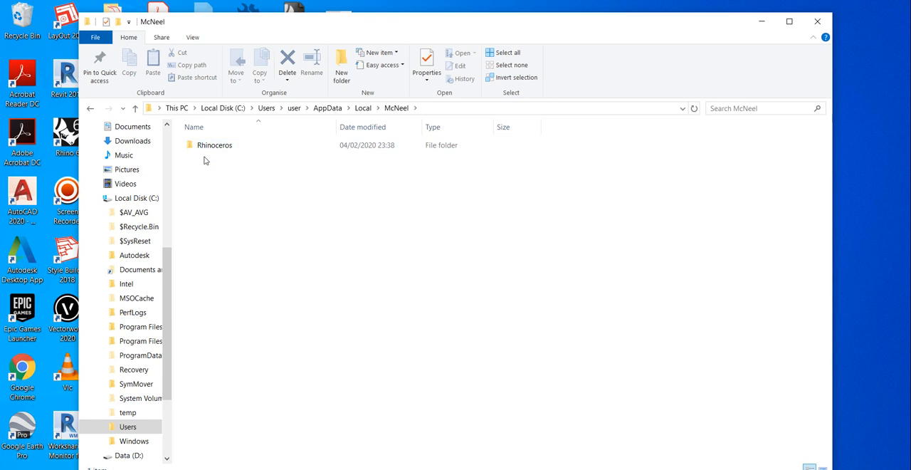
double_click(213, 145)
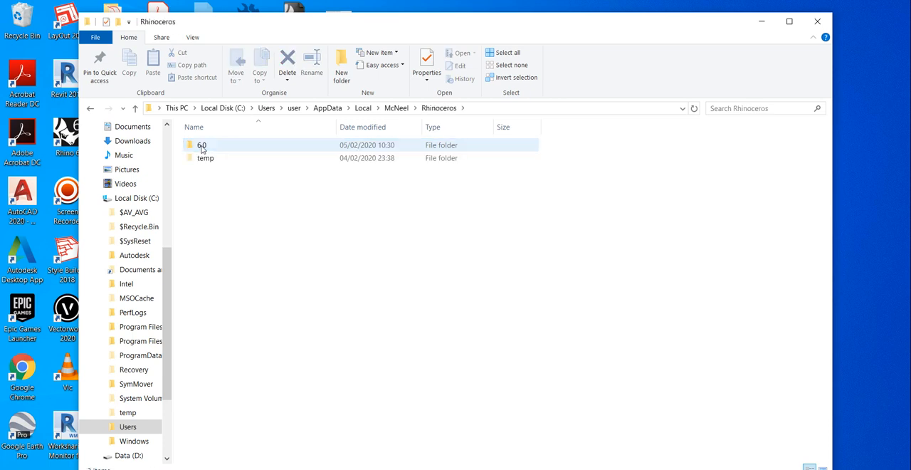
mouse_move(194, 154)
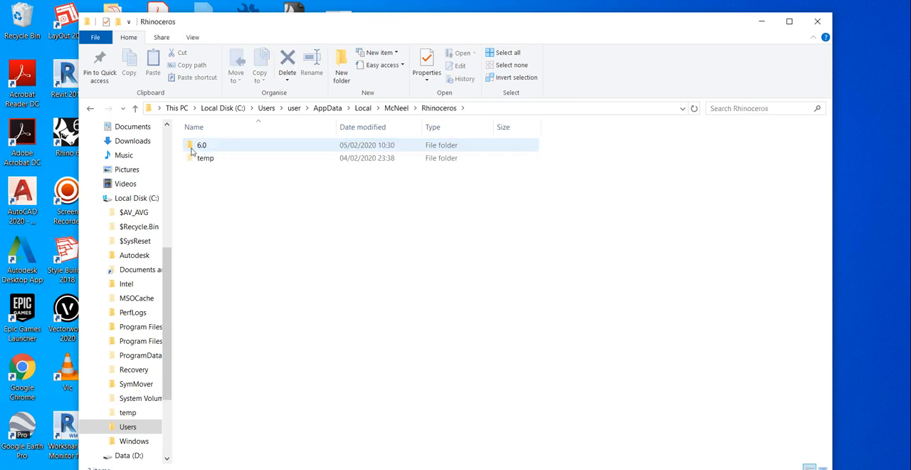
double_click(202, 145)
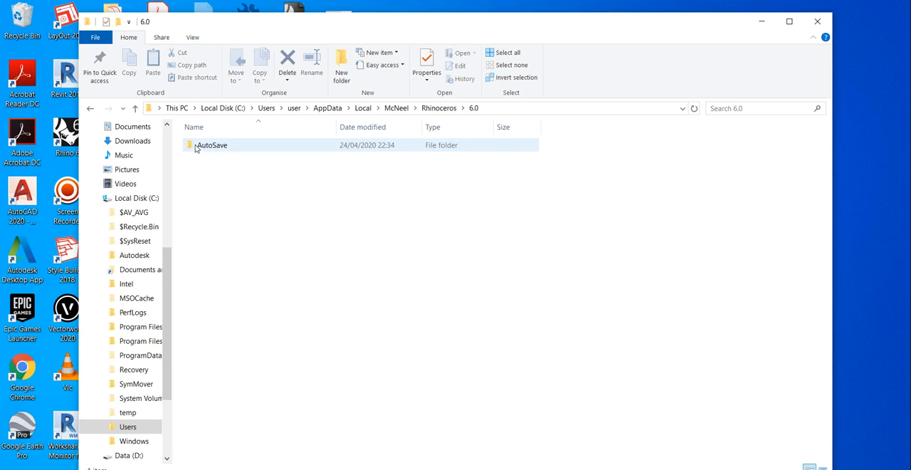
click(211, 145)
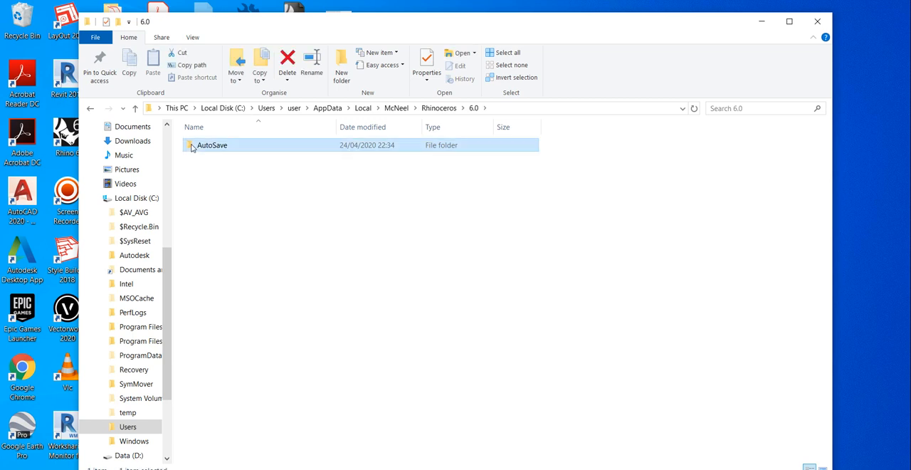
double_click(211, 145)
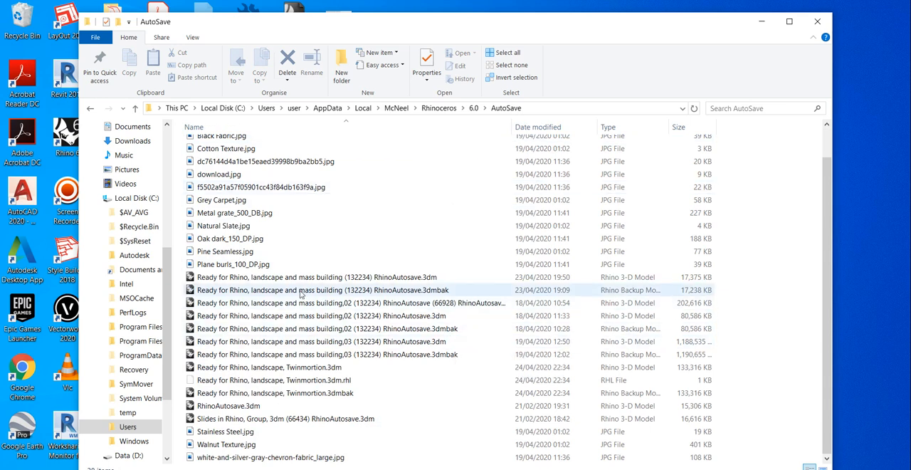
Select the mass building RhinoAutosave .3dm file in the AutoSave folder
click(321, 276)
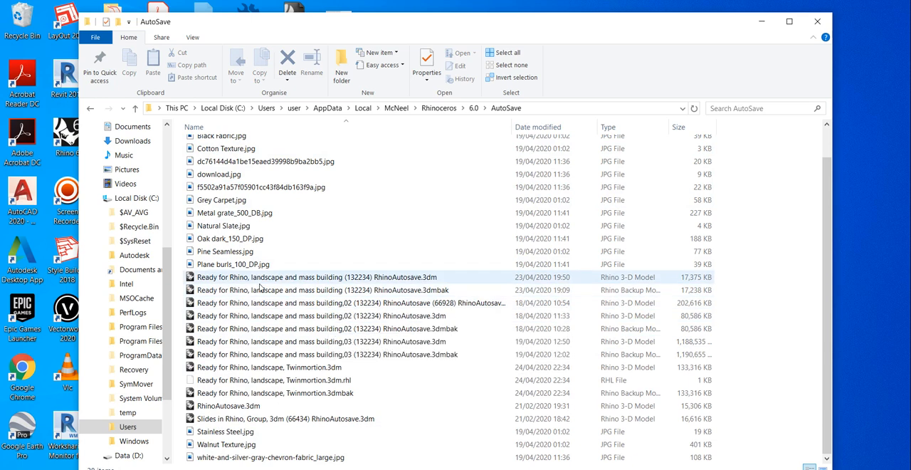